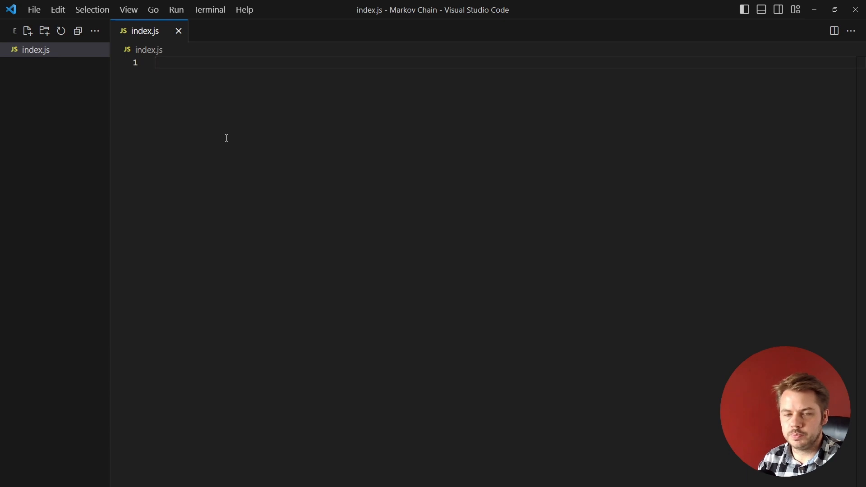
# - Write the trainMarkovChain(text) function header in index.js
pyautogui.write('function train')
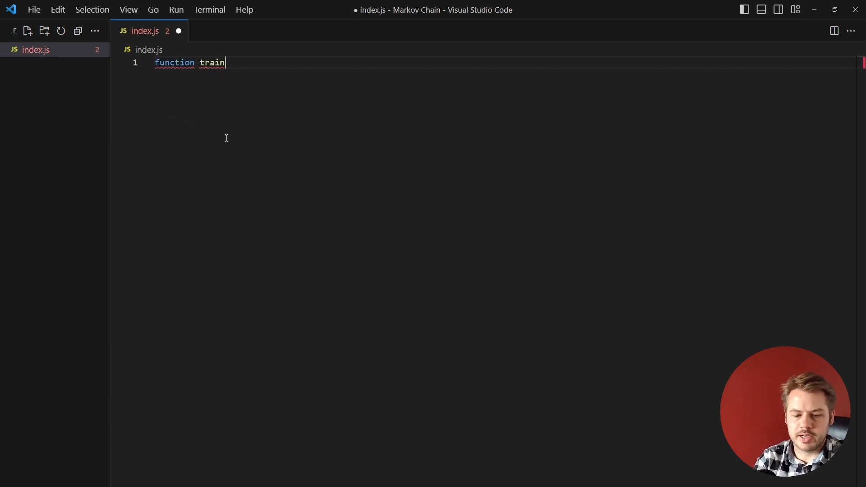
pyautogui.write('MarkovChain()')
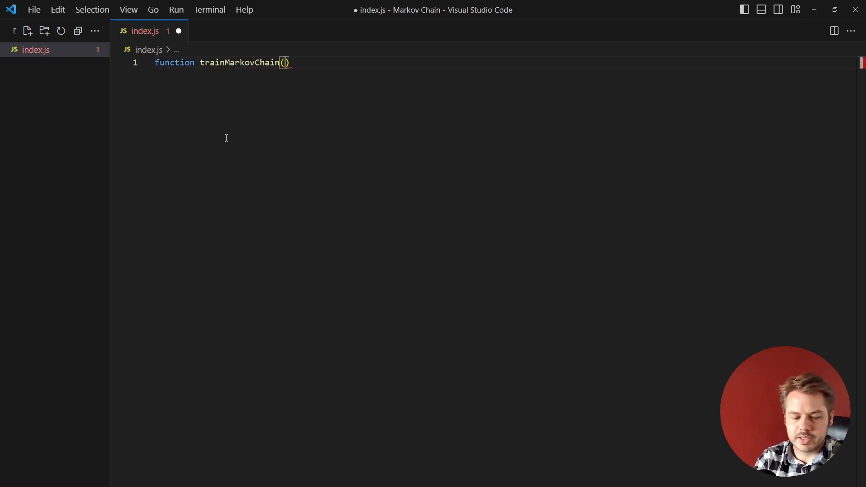
pyautogui.write('text')
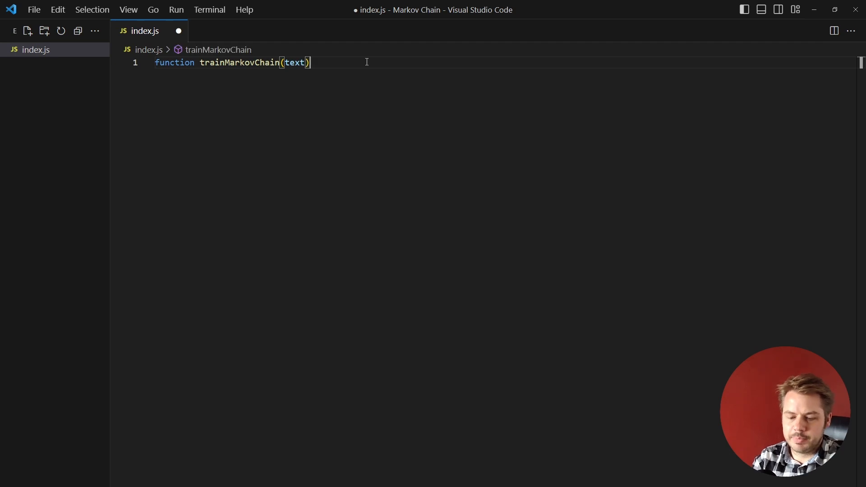
pyautogui.write('{')
pyautogui.write("const words = text.split(' ');")
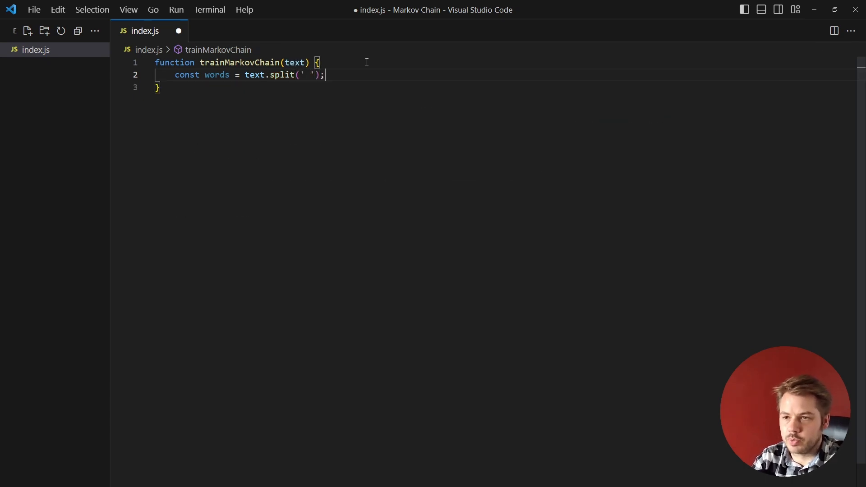
# - Declare an empty transitions object inside trainMarkovChain
pyautogui.write('const markovChain = {};')
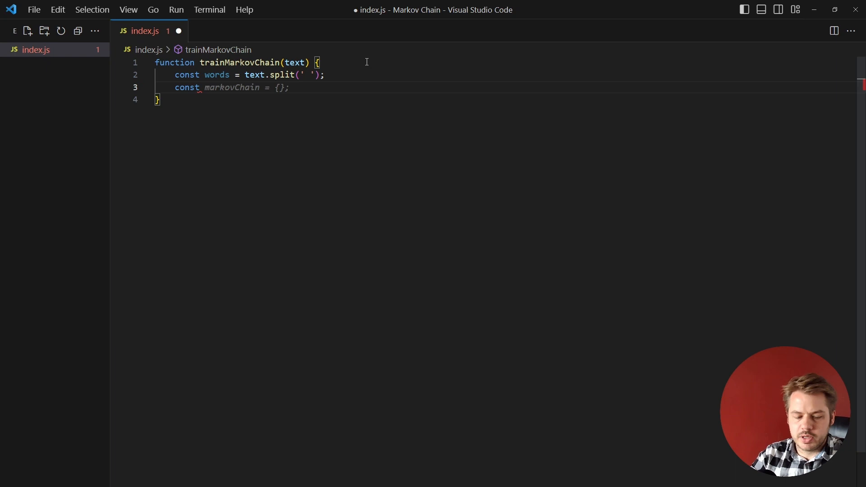
pyautogui.write('tr')
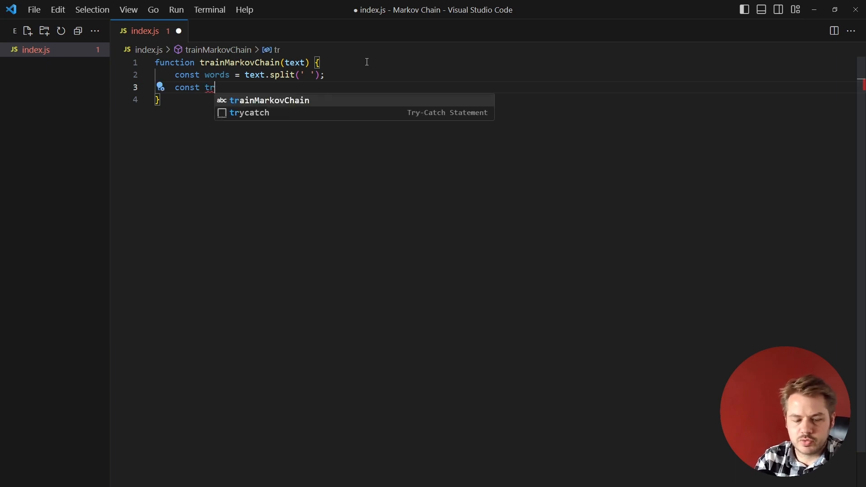
pyautogui.write('ansitions = {};')
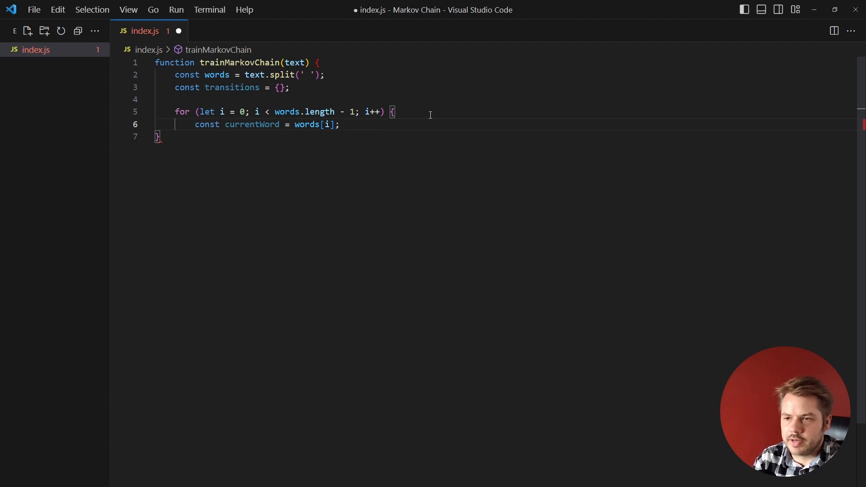
# - Push each nextWord into transitions[currentWord], close the loop, and return transitions
pyautogui.write('const')
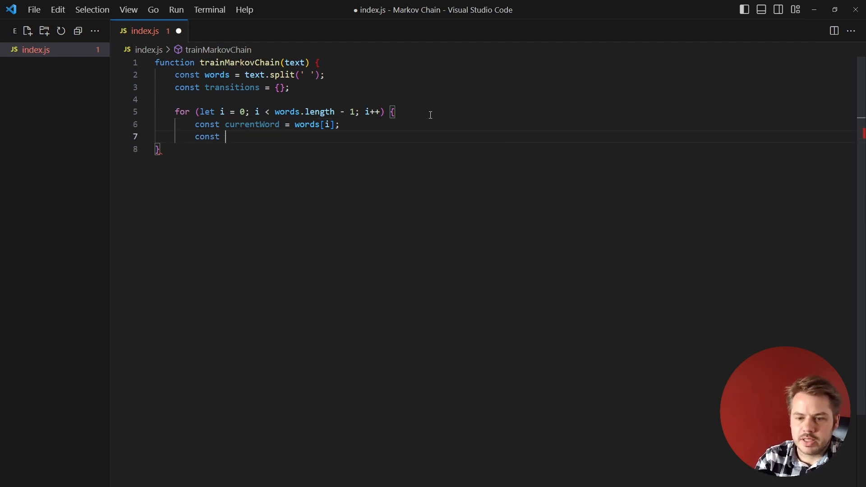
pyautogui.write('nextWord = words[i + 1];')
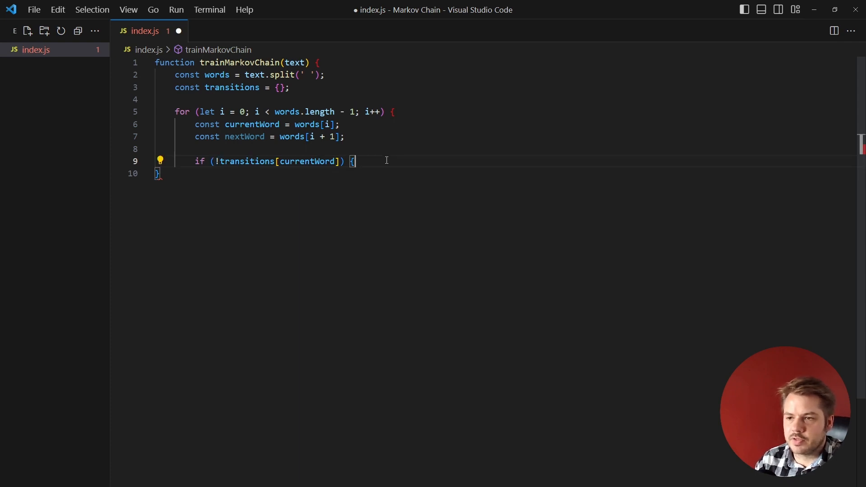
pyautogui.write('transitions[currentWord] = [];')
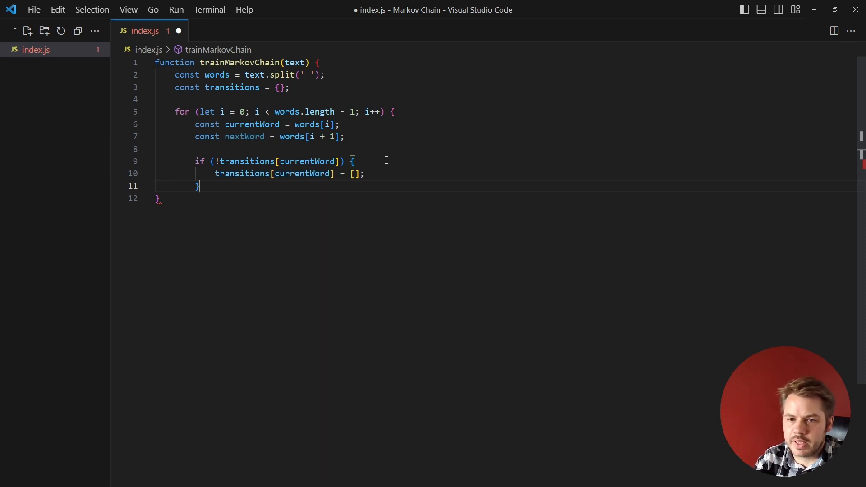
pyautogui.write('transitions[currentWord].push(nextWord);')
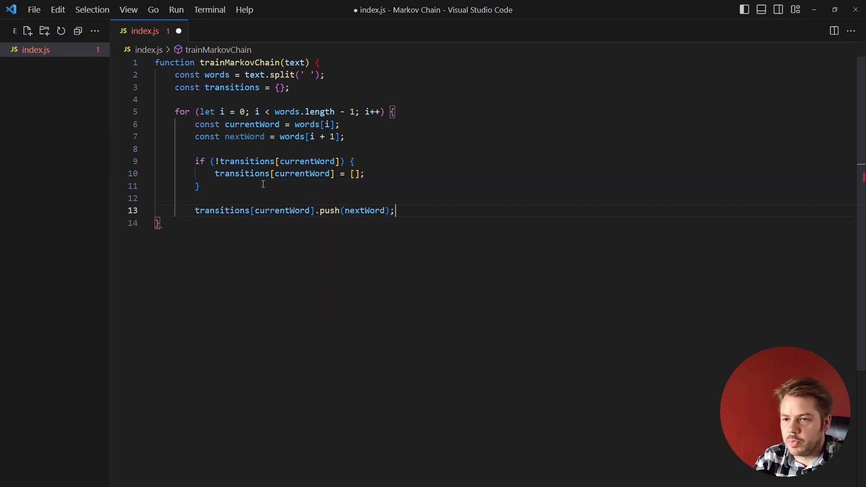
pyautogui.press('Enter')
pyautogui.write('}')
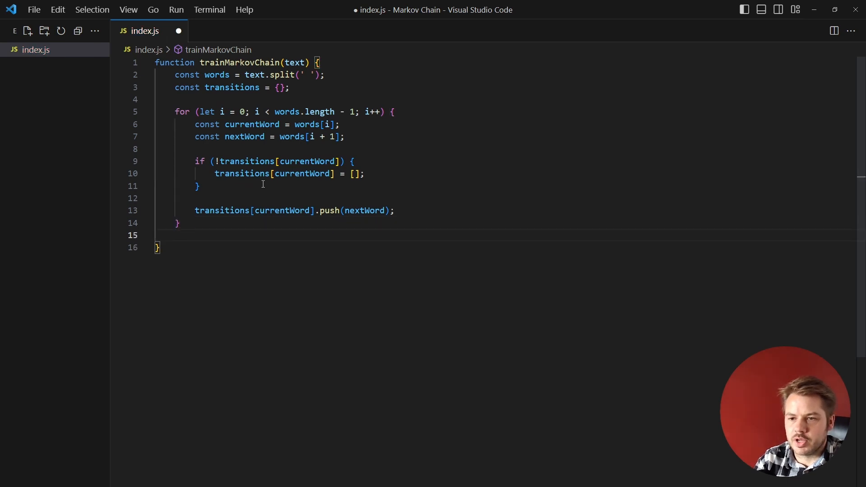
pyautogui.write('return transitions;')
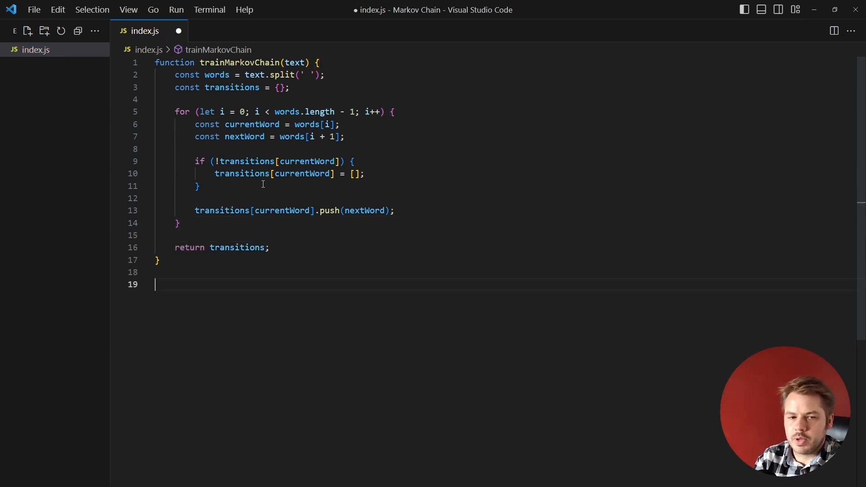
# - Write the generateText header with transaction, initialWord and numWords parameters
pyautogui.write('function generateText(transitions, numberOfWords) {')
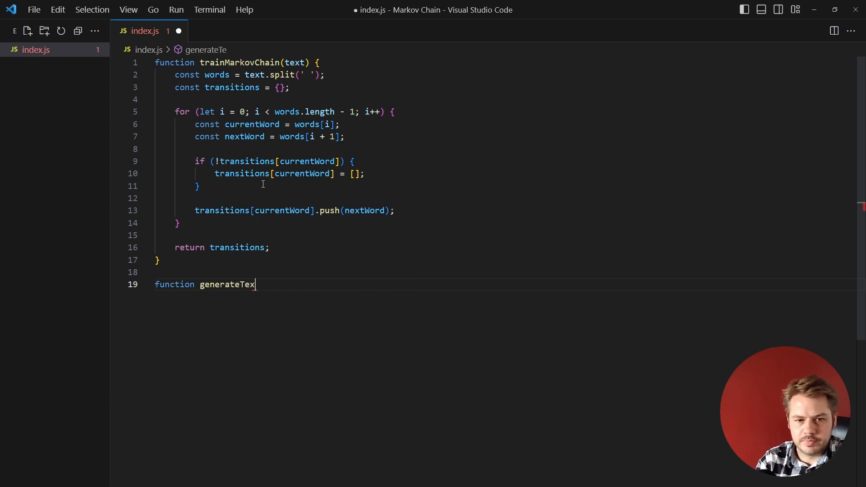
pyautogui.write('t()')
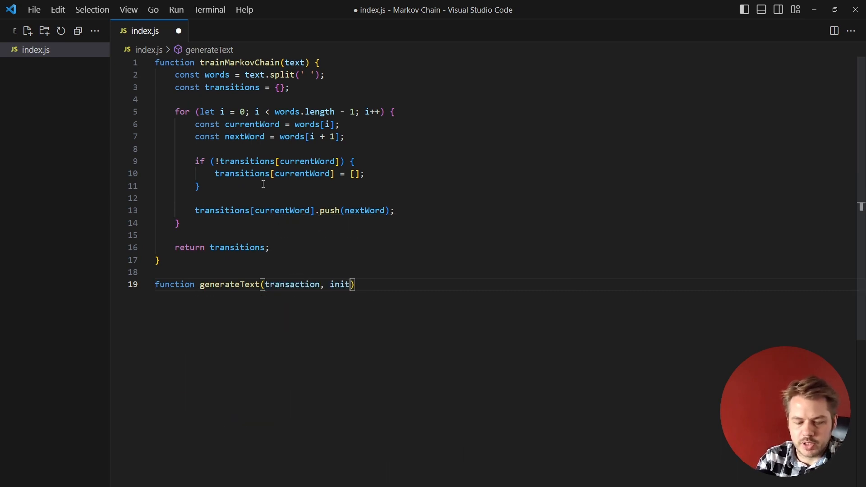
pyautogui.write('alWord')
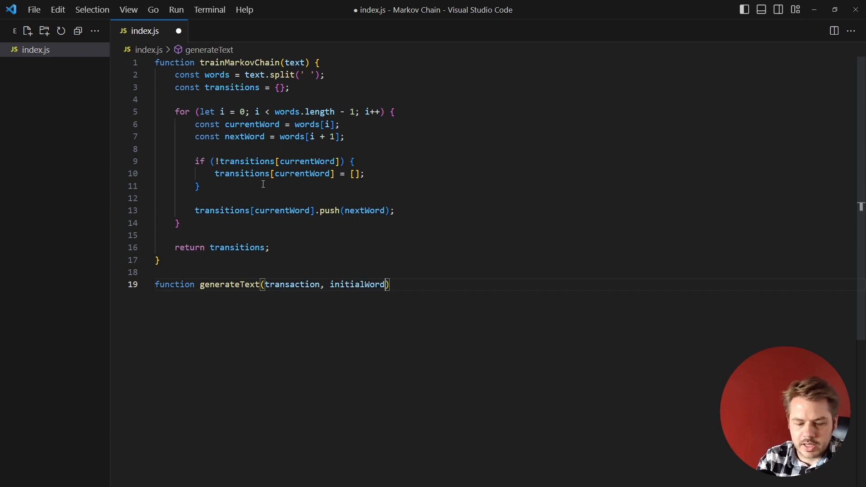
pyautogui.write(', num')
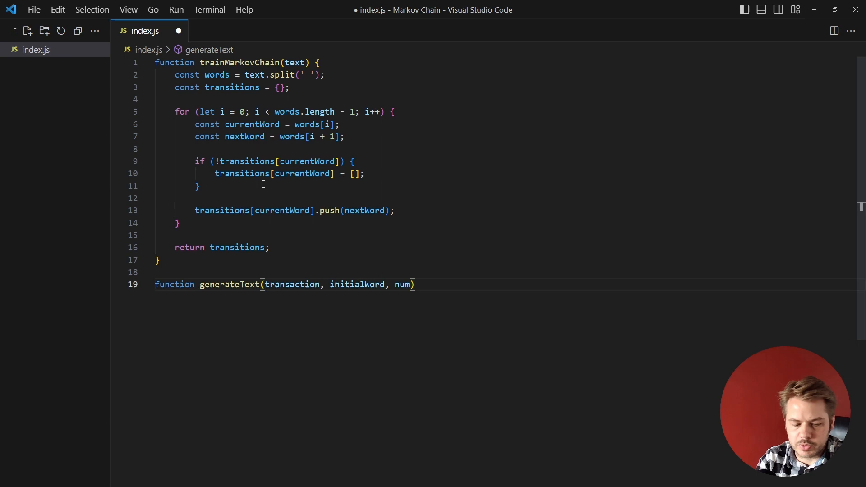
pyautogui.write('Words')
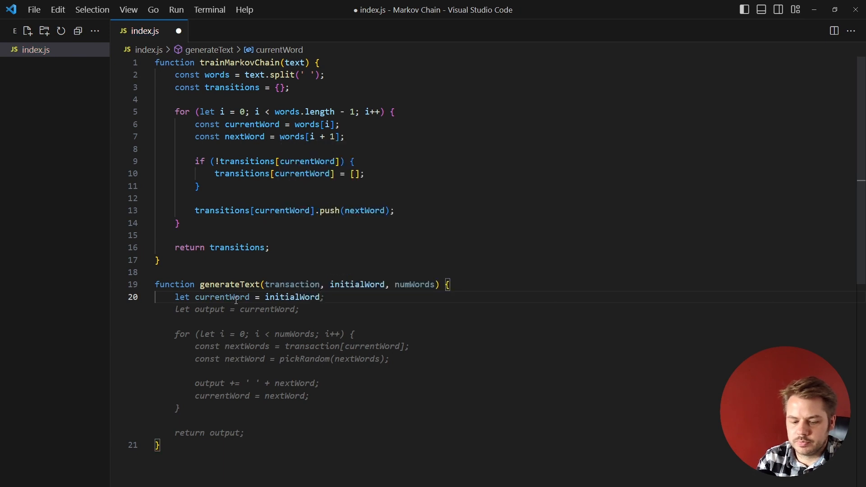
# - Set result to currentWord, look up possibleNextWords, and begin the missing-words check
pyautogui.write('let result')
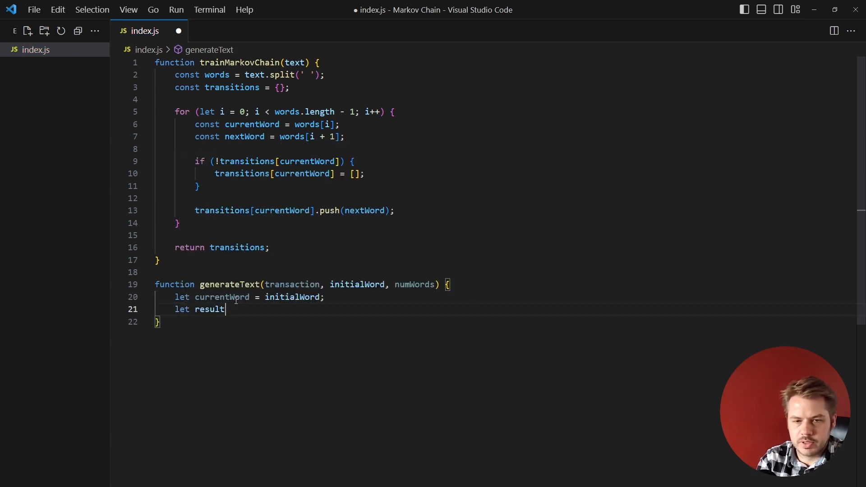
pyautogui.write('= currentWord;')
pyautogui.write('const posi')
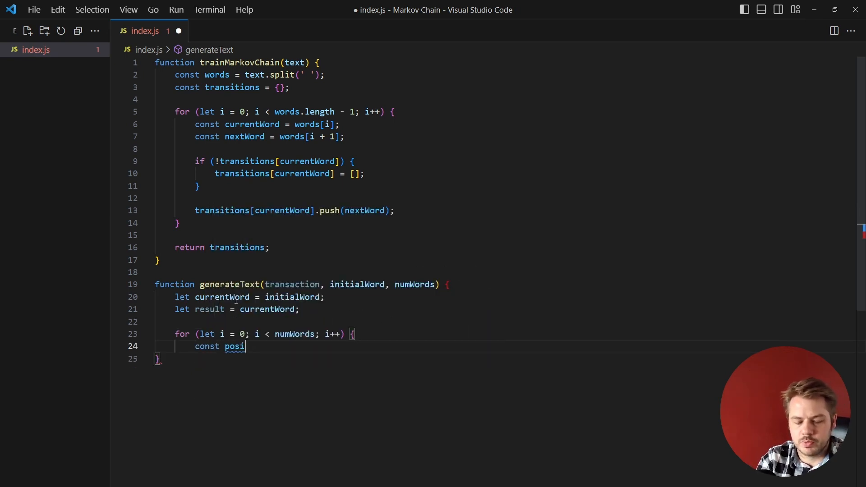
pyautogui.write('bleNextWords = transaction[currentWord];')
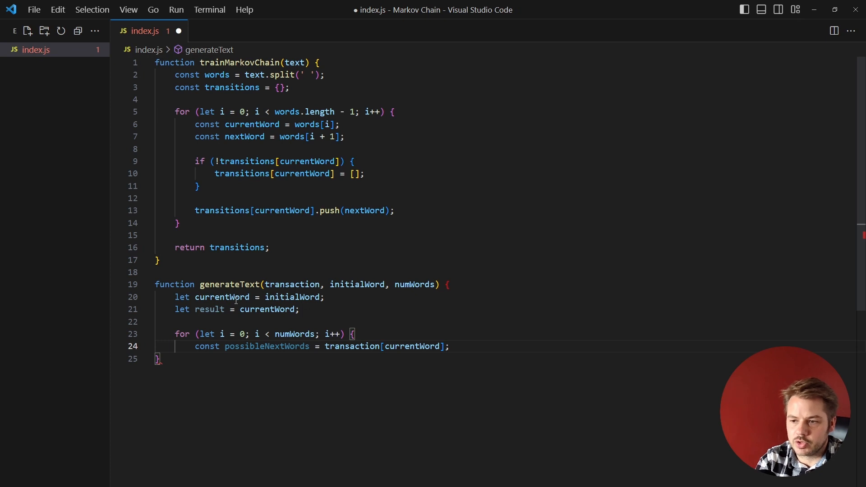
pyautogui.moveTo(256, 302)
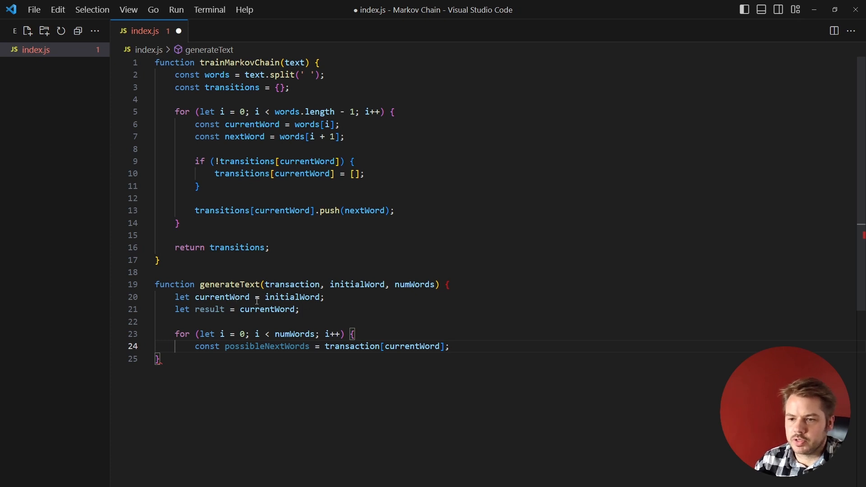
pyautogui.press('Enter')
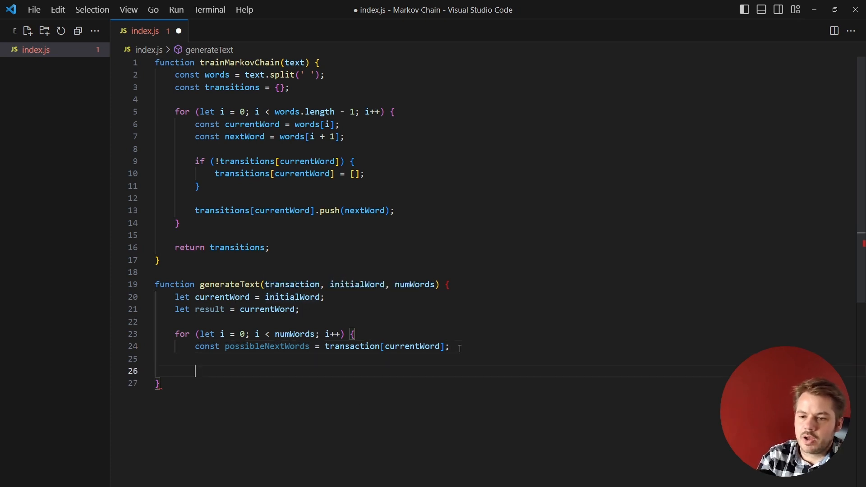
pyautogui.write('if (!possibleNextWords) {')
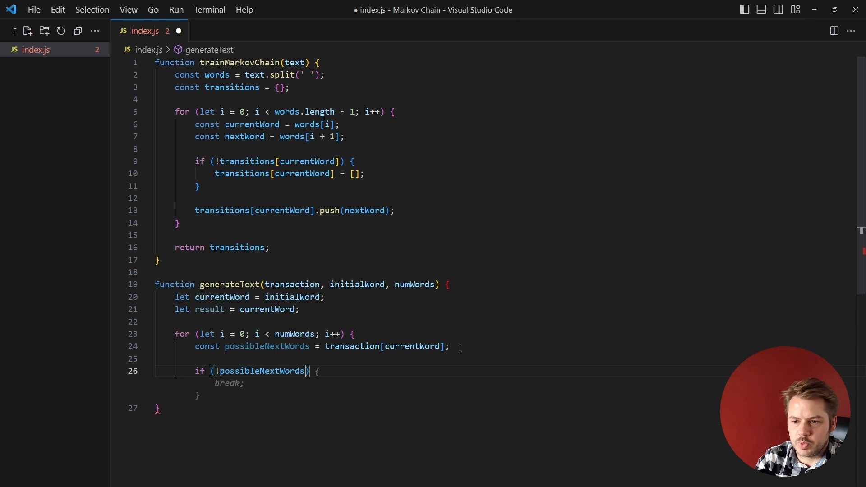
# - Break when no next words exist and pick a random nextWord
pyautogui.press('Delete')
pyautogui.write(' || p')
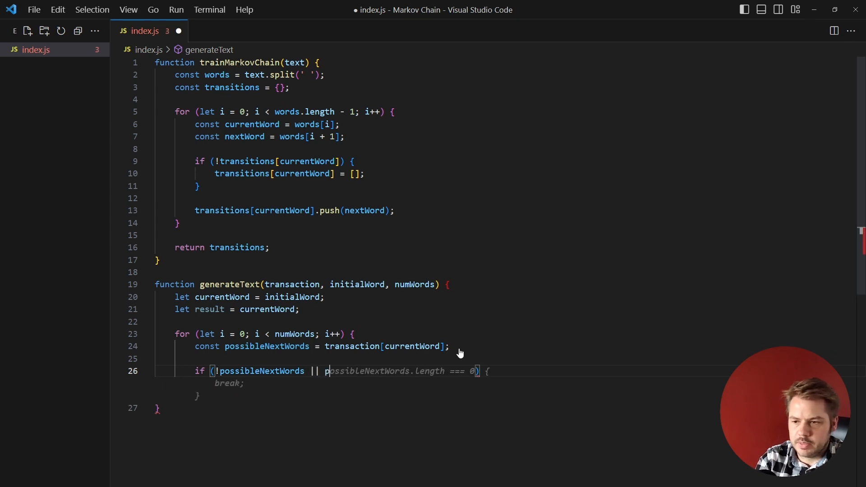
pyautogui.press('Tab')
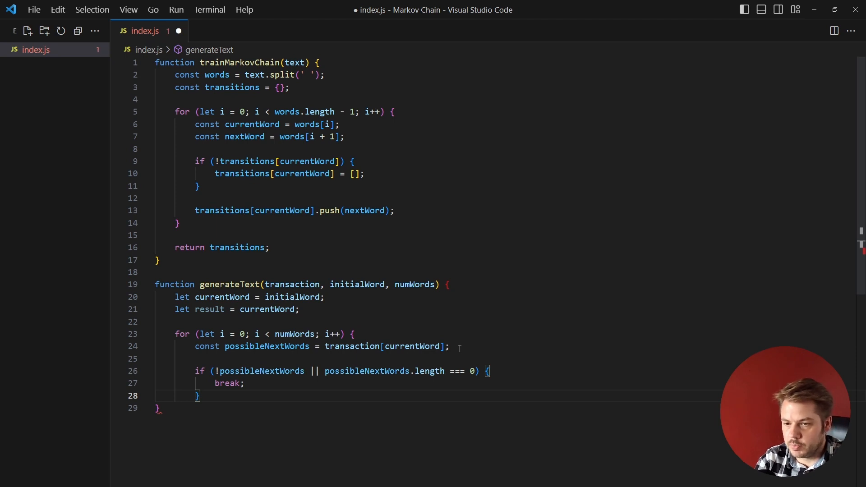
pyautogui.write('const nextWord = possibleNextWords[Math.floor(Math.random() * possibleNextWords.length)];')
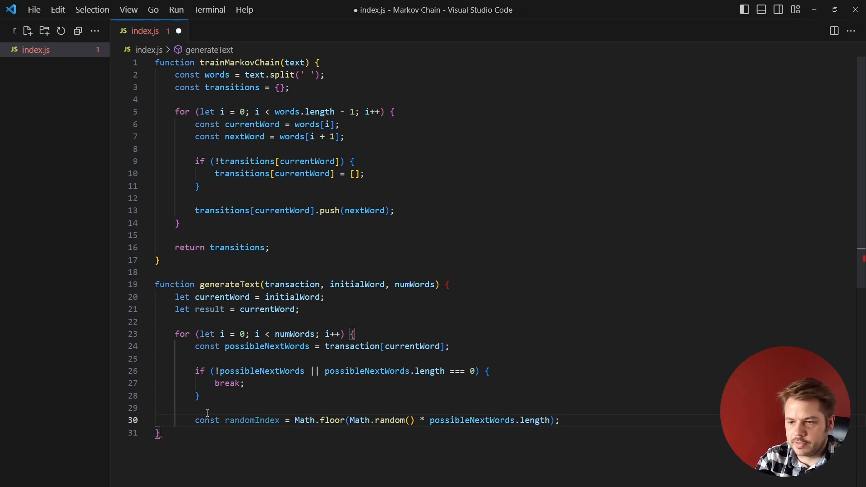
pyautogui.moveTo(353, 420)
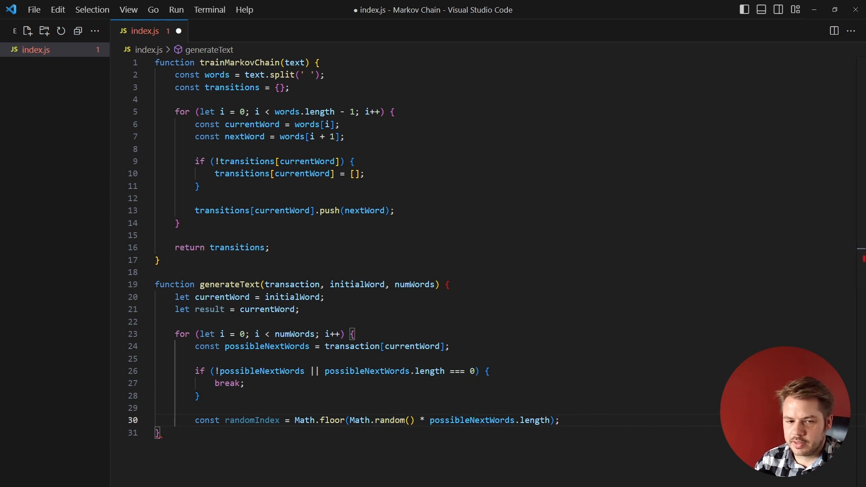
pyautogui.write('const nextWord = possibleNextWords[randomIndex];')
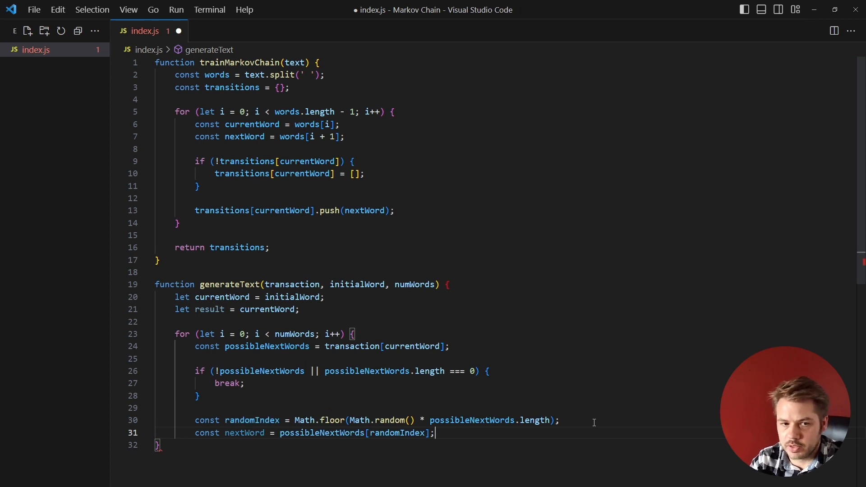
# - Append nextWord to result, advance currentWord, and return result
pyautogui.write("result += ' ' + nextWord;")
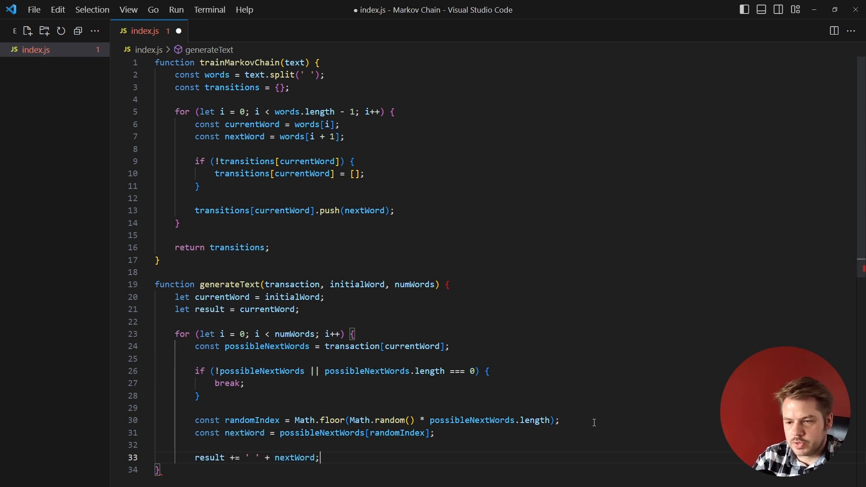
pyautogui.write('currentWord = nextWord;')
pyautogui.write('}')
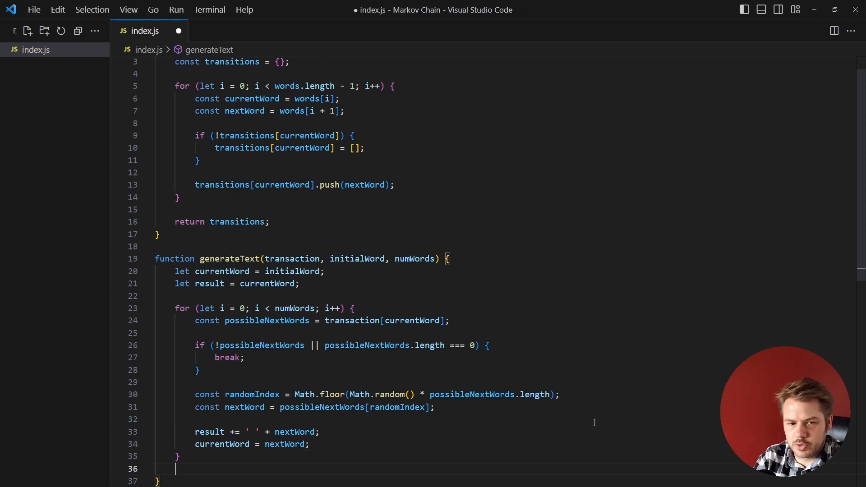
pyautogui.write('return result;')
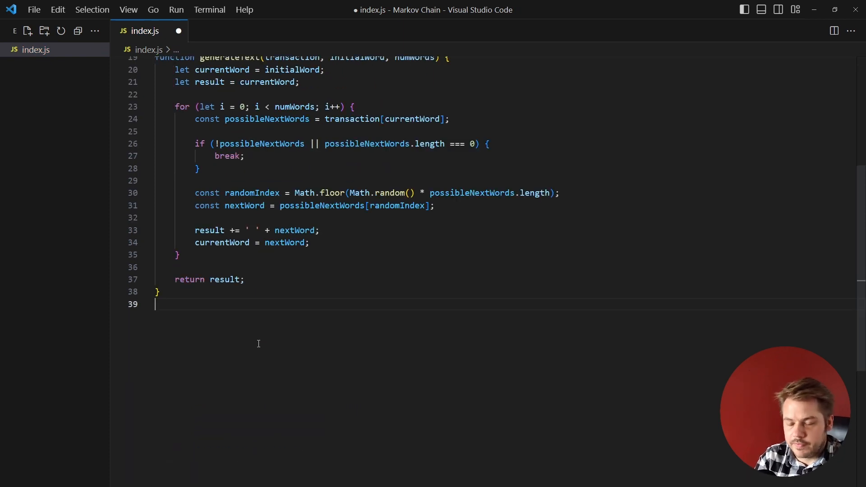
# - Declare text, train the chain on it, and set initialWord from the text
pyautogui.write("const text = 'I like to eat pineapple pizza, and I never have a problem with it.';")
pyautogui.write('const transaction = trainMarkovChain(text);')
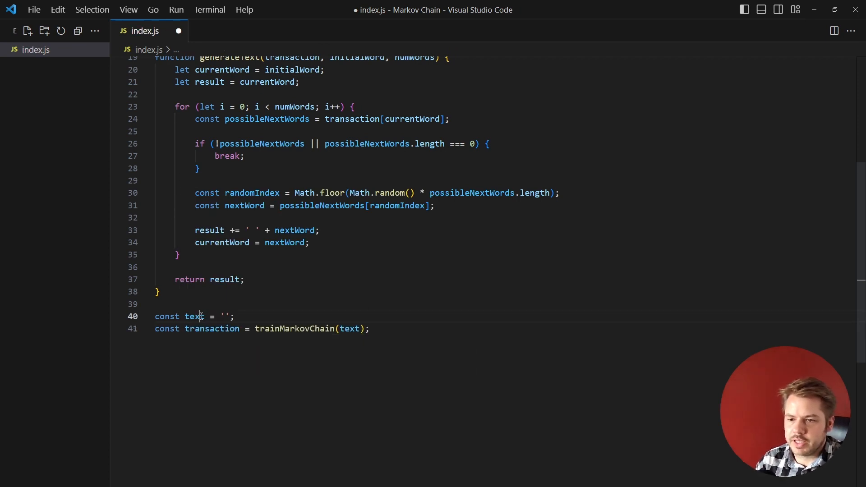
pyautogui.press('Enter')
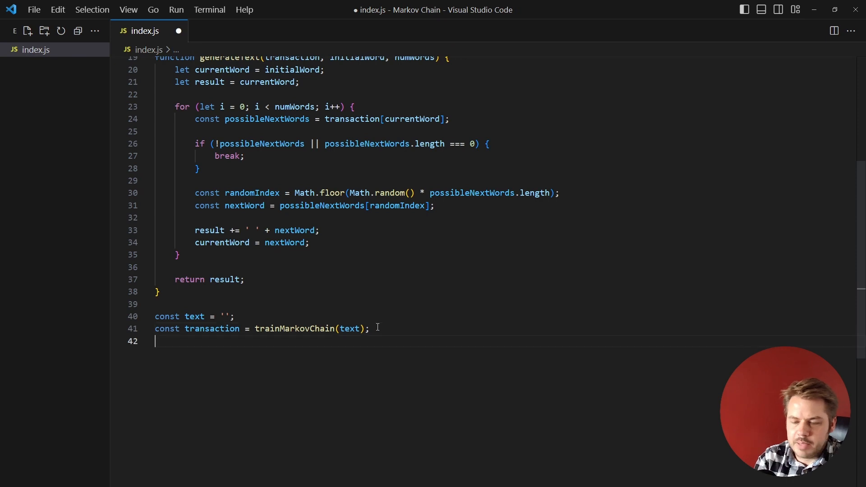
pyautogui.write("const initialWord = 'the';")
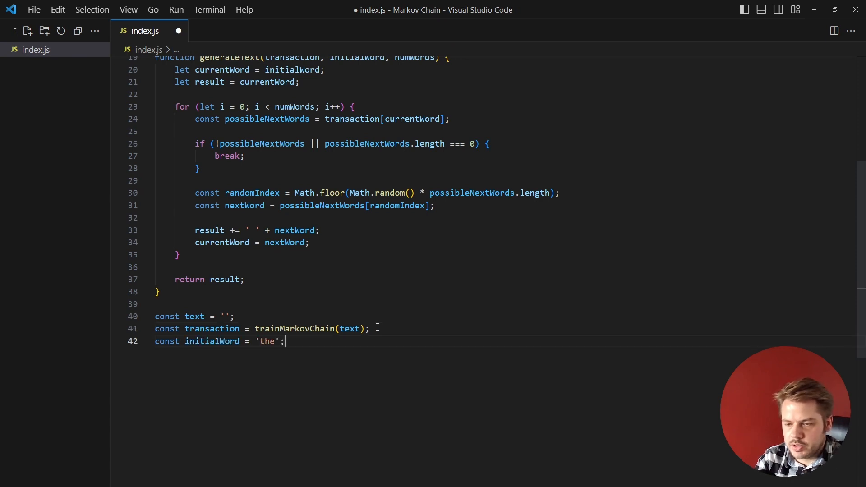
pyautogui.moveTo(351, 256)
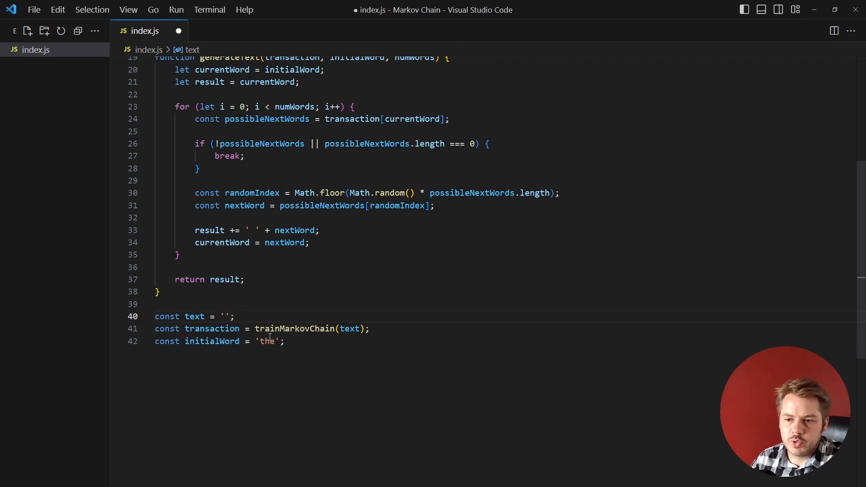
pyautogui.doubleClick(268, 341)
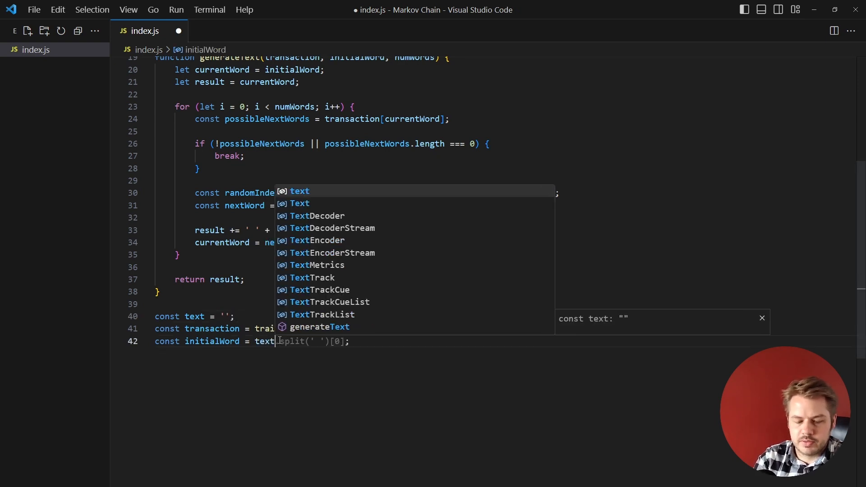
pyautogui.press('Escape')
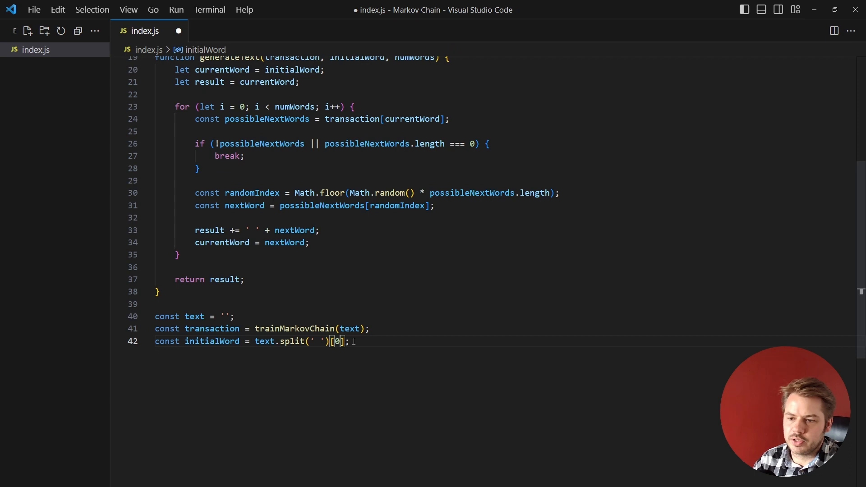
pyautogui.moveTo(211, 317)
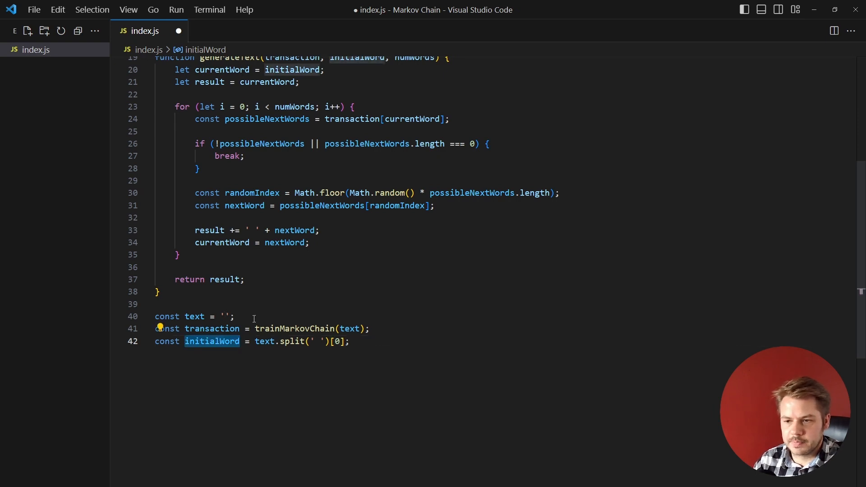
# - Add numWords = 10, generatedText from generateText, and a 'Generate Text:-' console log
pyautogui.write('const generatedText = generateText(transaction, initialWord, 100);')
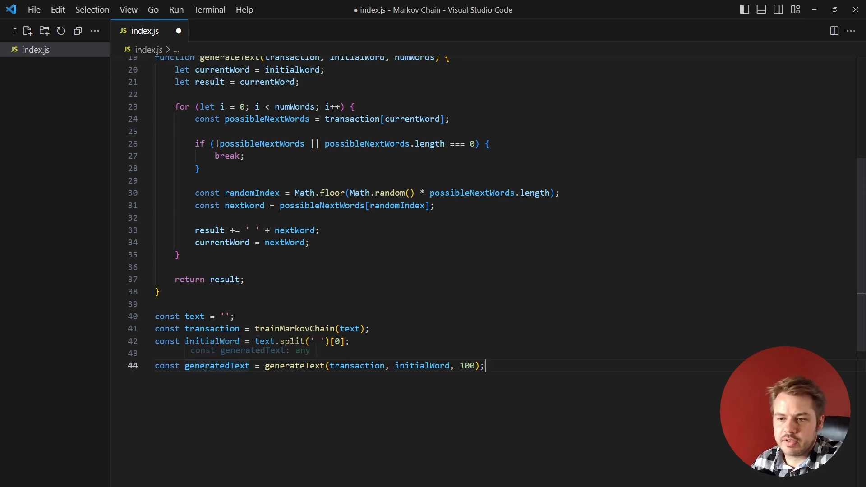
pyautogui.moveTo(343, 366)
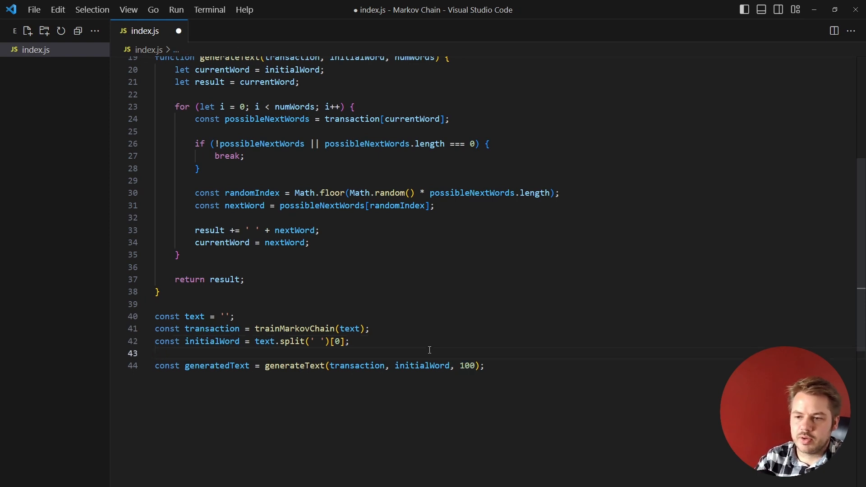
pyautogui.write('const')
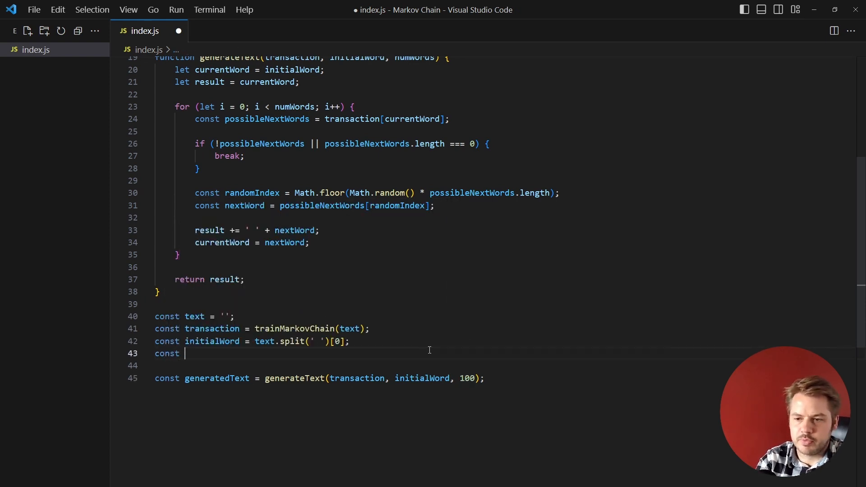
pyautogui.write('numWords = 10;')
pyautogui.write('console.log(generatedText);')
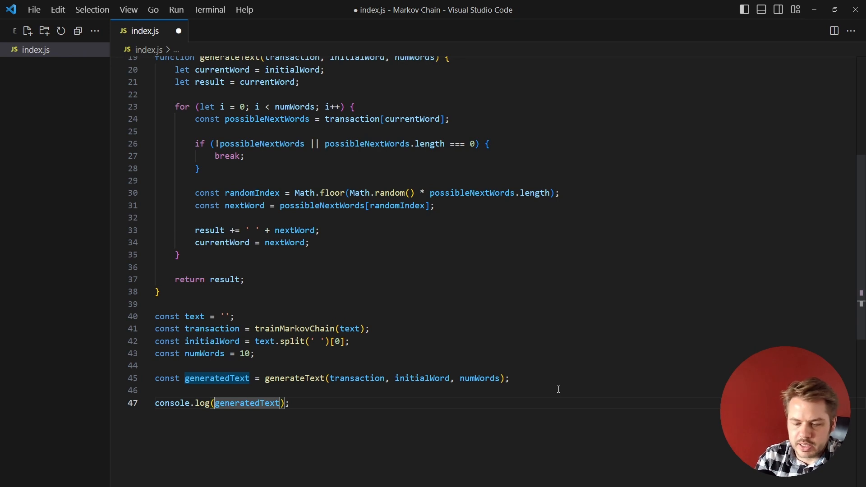
pyautogui.write("'',")
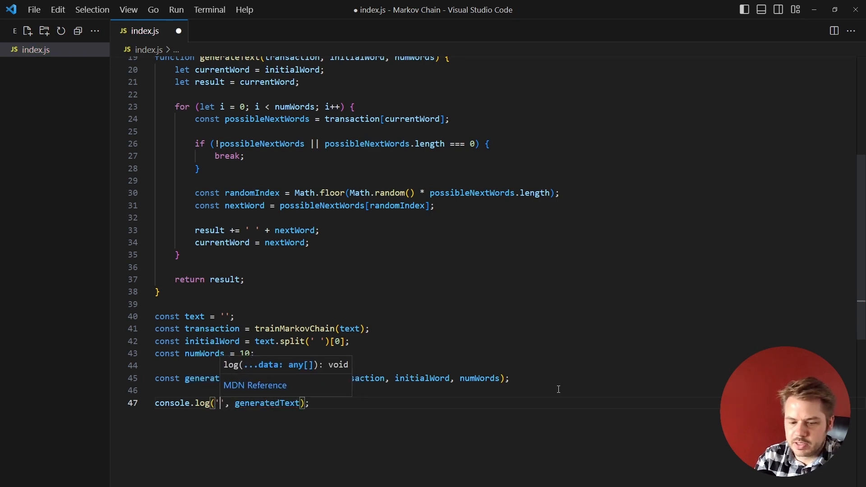
pyautogui.write('Generate')
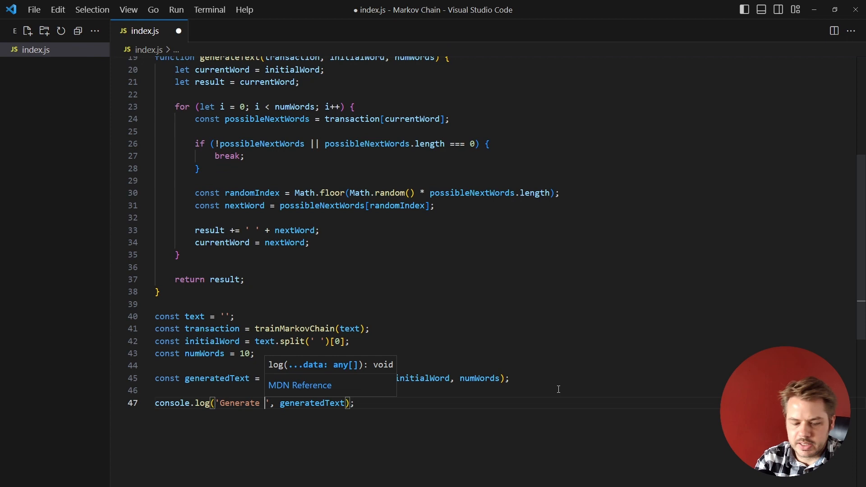
pyautogui.write('Text:-')
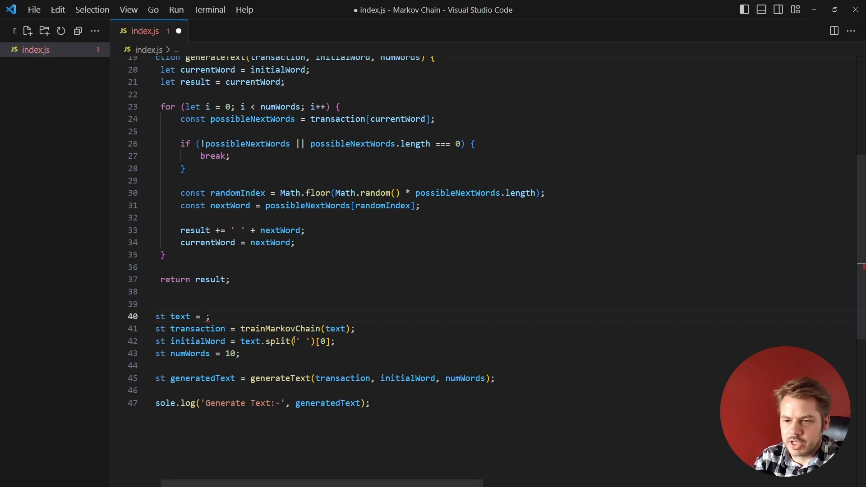
# - Place backticks in the text constant to hold the ChatGPT paragraph
pyautogui.write('``')
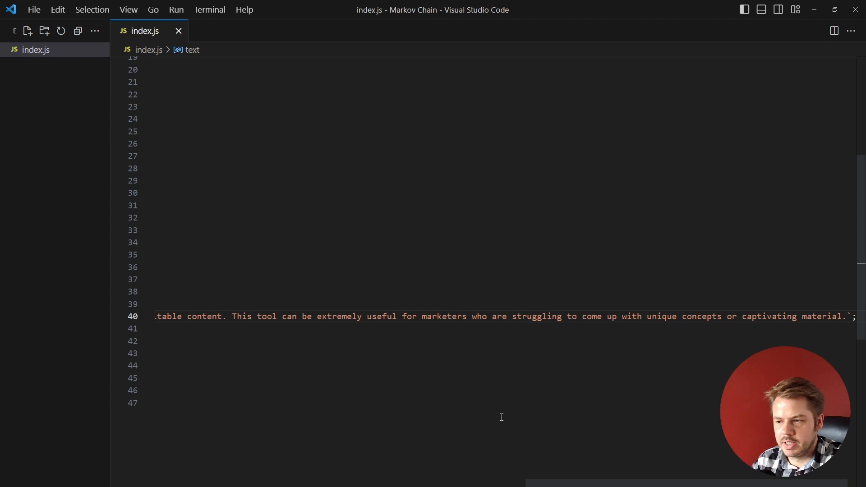
# - Open a new integrated terminal to run node .\index.js
pyautogui.click(209, 9)
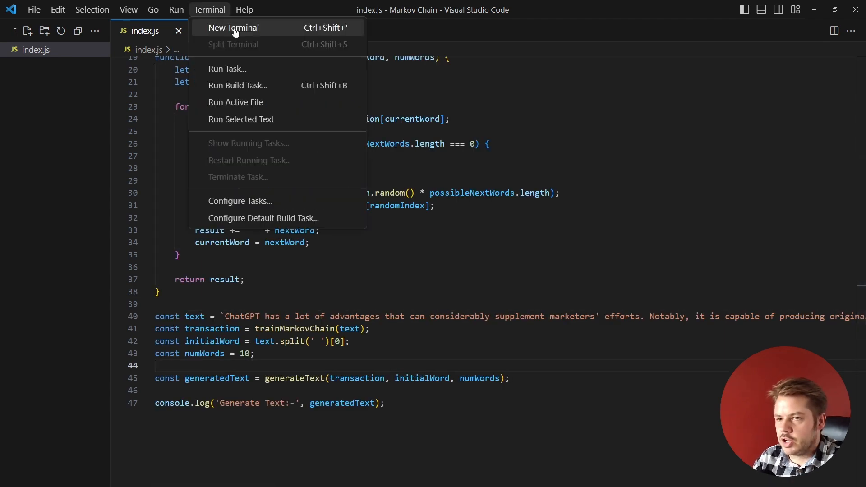
pyautogui.click(233, 28)
pyautogui.write('node .\\index.js')
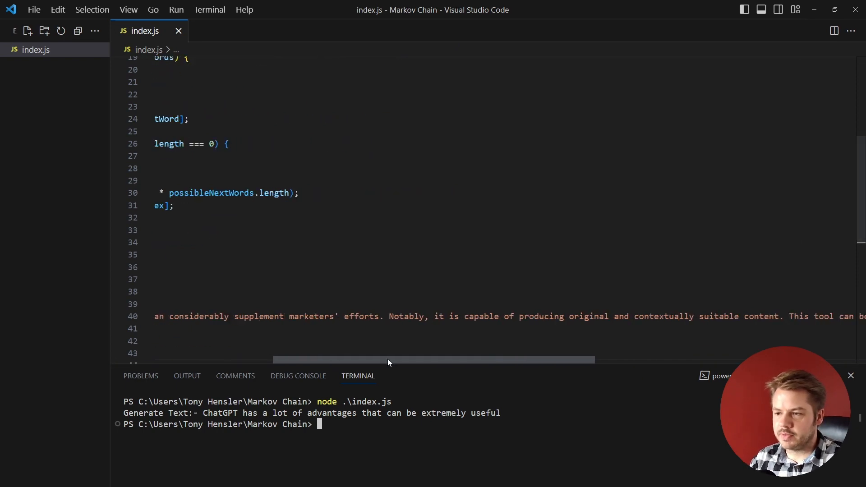
pyautogui.hscroll(-3)
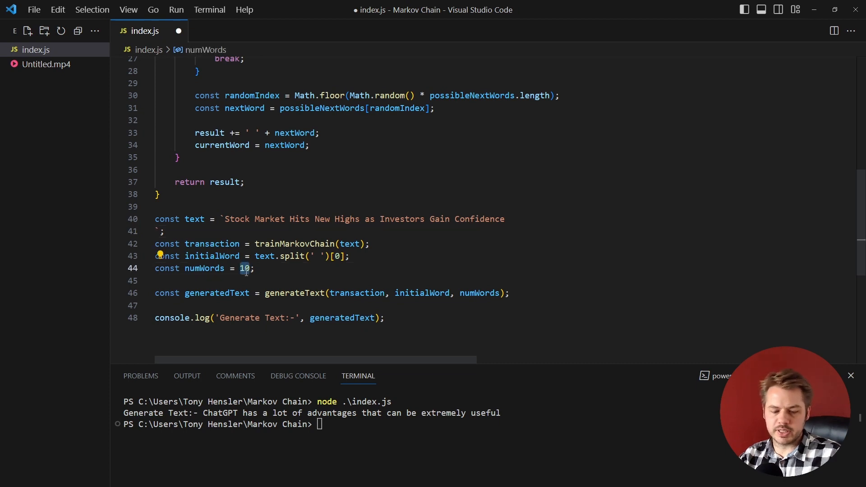
# - Set numWords to 6 and rerun, printing 'Stock Market Hits New Highs as Investors'
pyautogui.write('6')
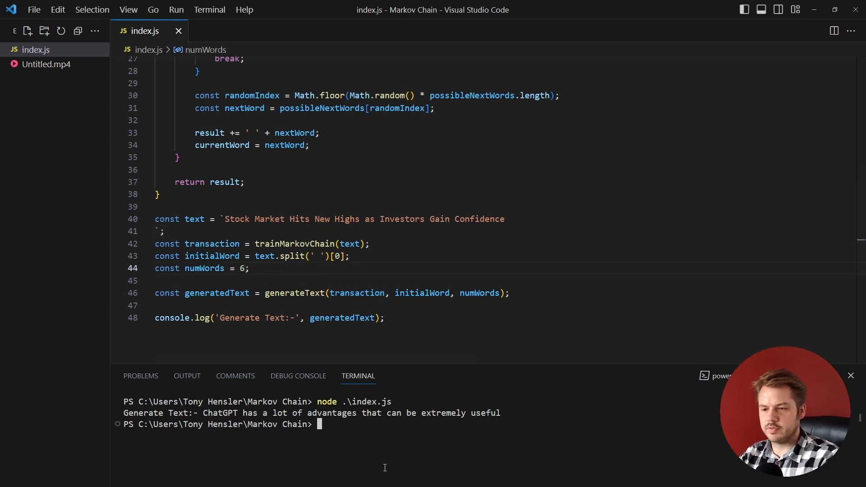
pyautogui.press('Enter')
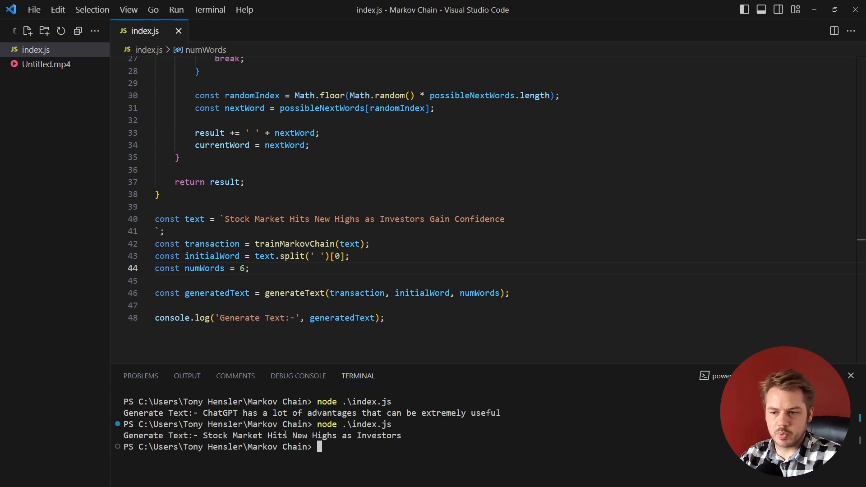
pyautogui.moveTo(204, 435); pyautogui.dragTo(336, 435)
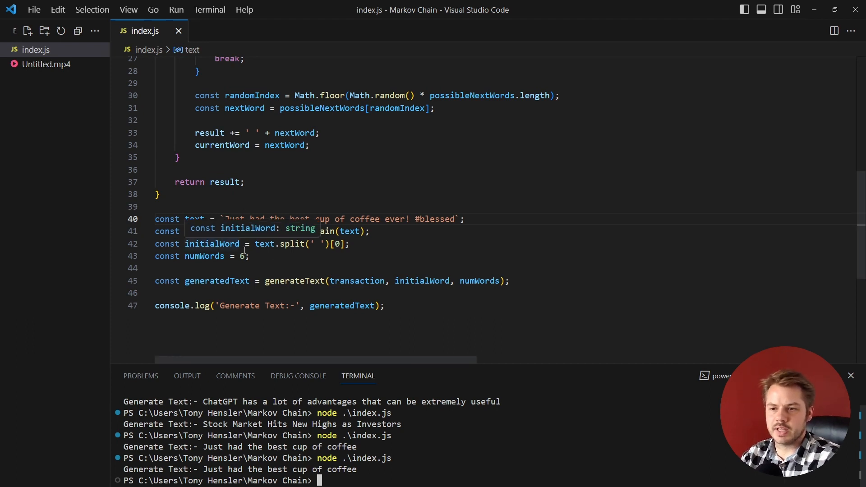
# - Set numWords to 4 for the coffee tweet, printing 'Just had the best cup'
pyautogui.write('4')
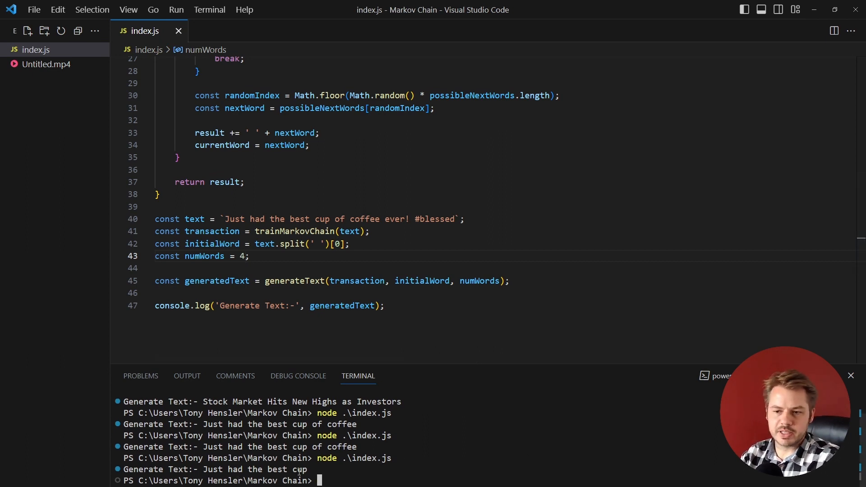
pyautogui.click(301, 231)
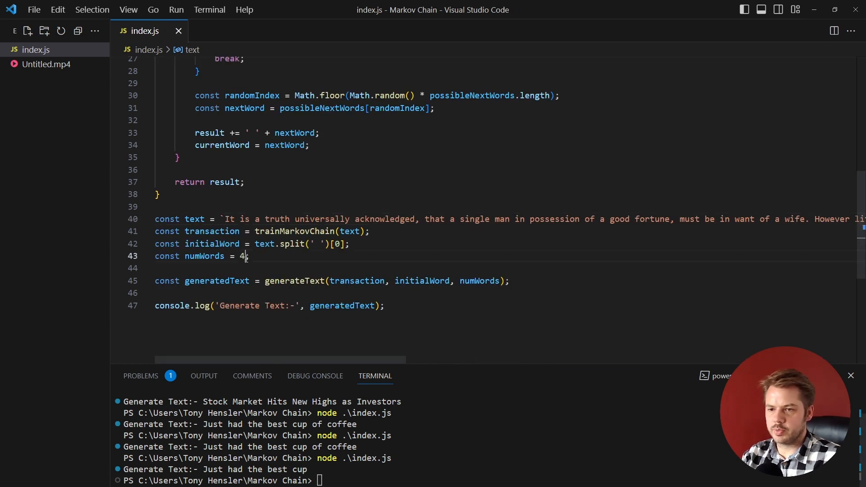
# - Set numWords to 20 for the 'It is a truth universally acknowledged' passage
pyautogui.write('20')
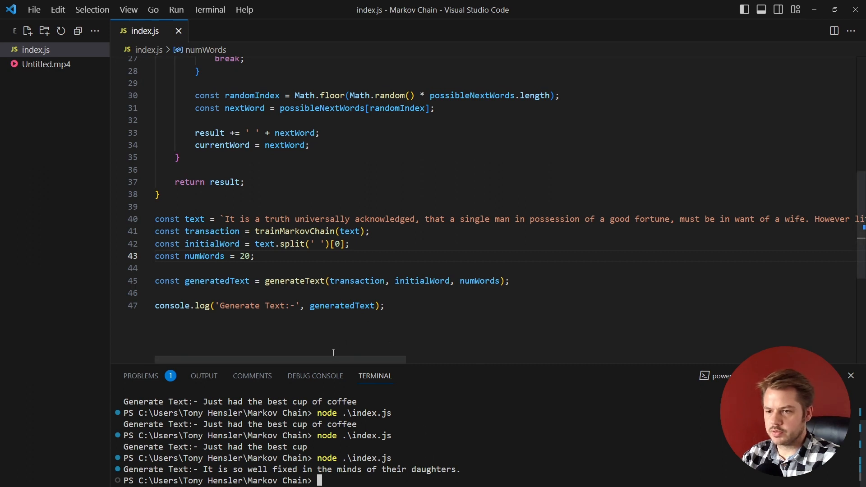
pyautogui.click(385, 306)
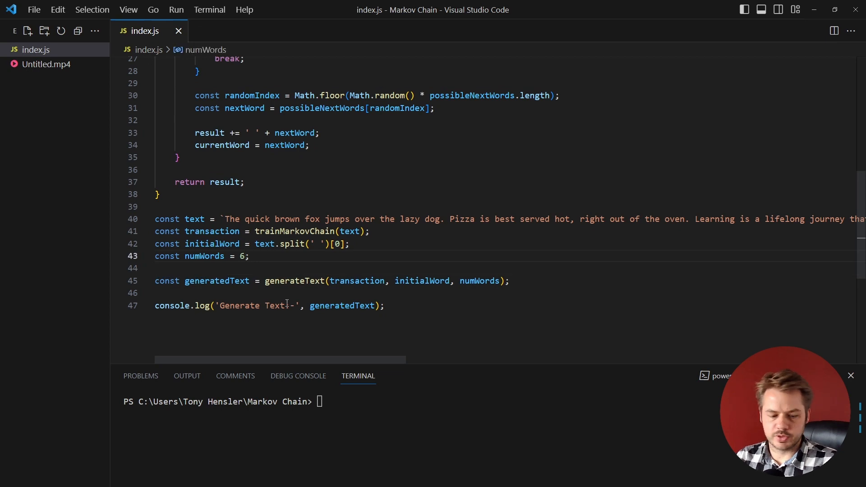
# - Set numWords to 12 and run node .\index.js on the quick brown fox sample
pyautogui.write('12')
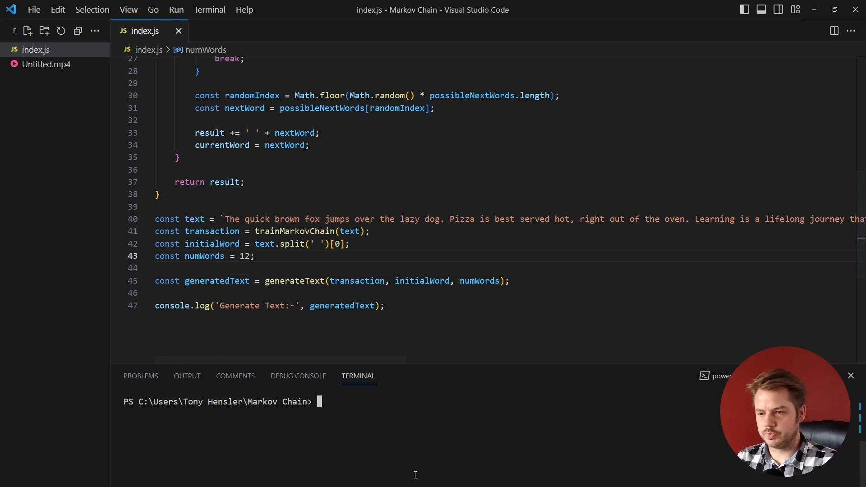
pyautogui.write('node .\\index.js')
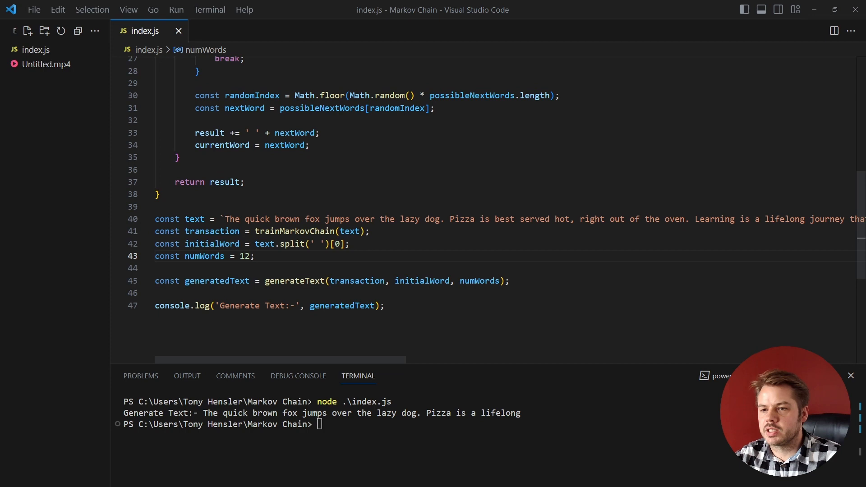
pyautogui.moveTo(225, 218); pyautogui.dragTo(383, 219)
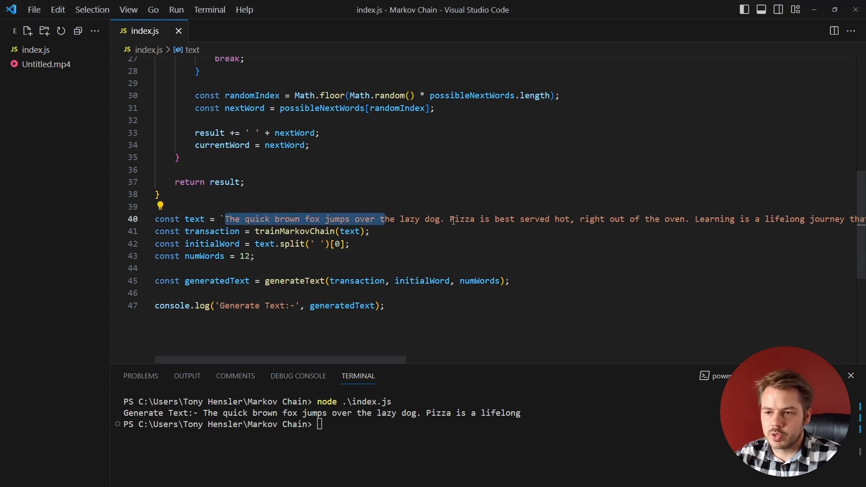